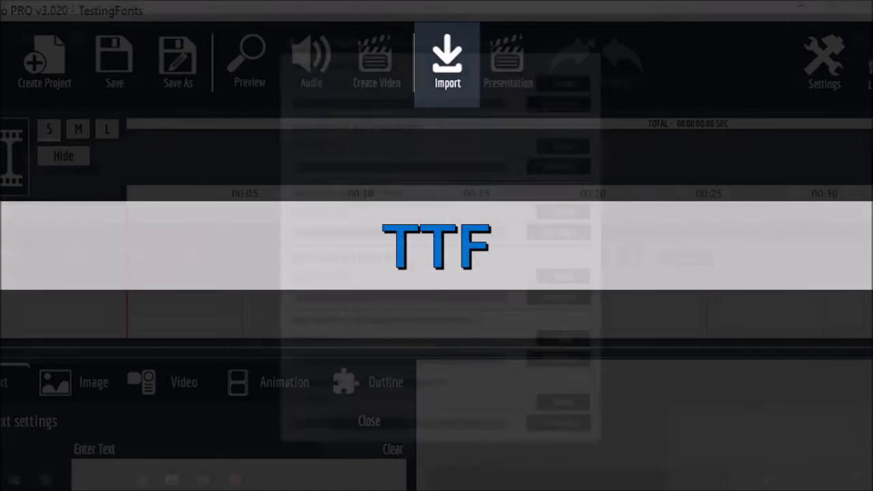
Bring up the library import window from the top toolbar's Import button
{"action": "left_click", "coordinate": [448, 61]}
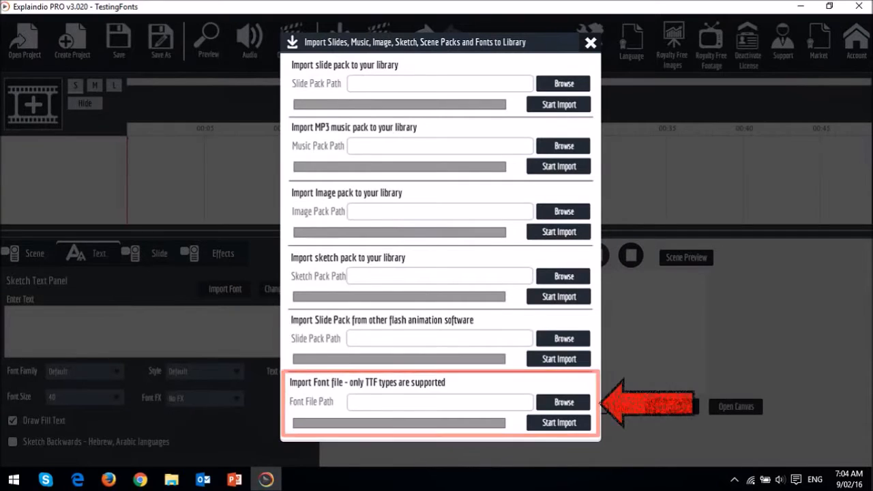
Choose the Architex TTF file from the Explaindio Fonts folder as the font file path
{"action": "left_click", "coordinate": [562, 401]}
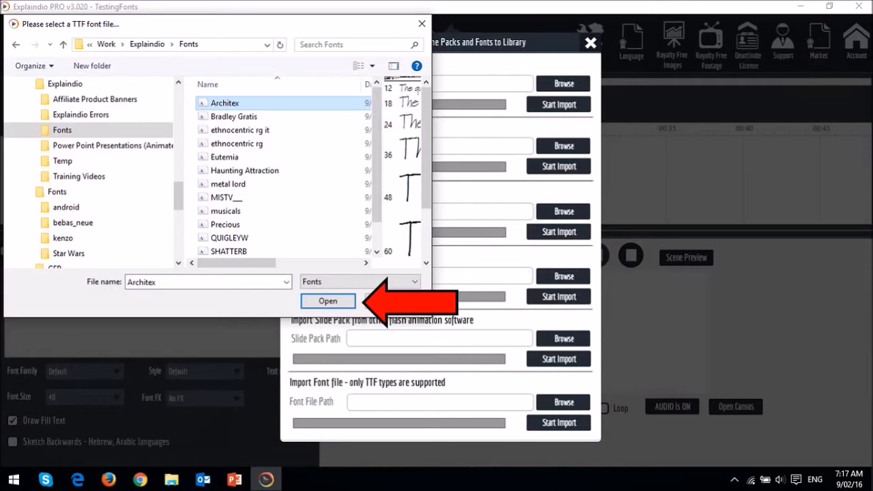
{"action": "left_click", "coordinate": [327, 301]}
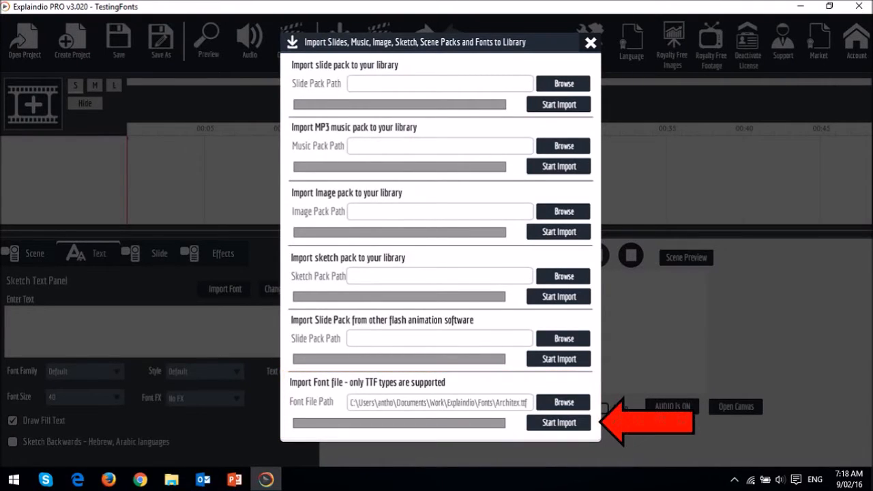
Run Start Import for the Architex font and close the import window once complete
{"action": "left_click", "coordinate": [558, 423]}
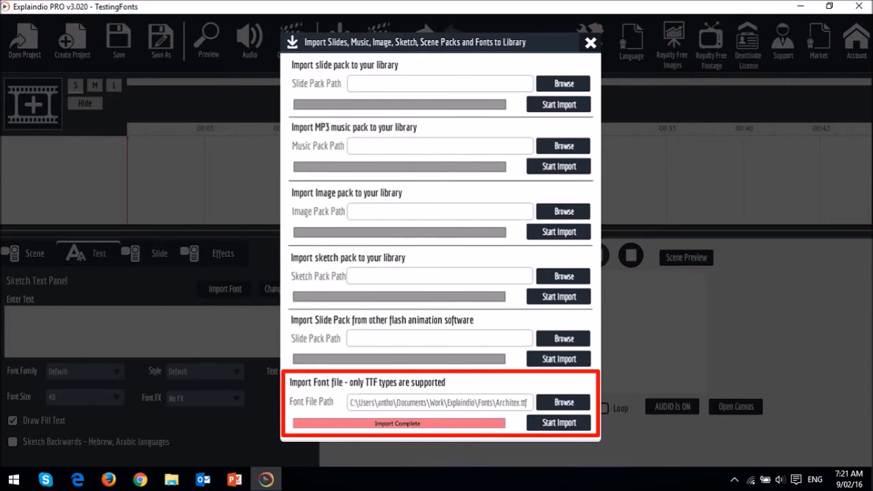
{"action": "left_click", "coordinate": [589, 43]}
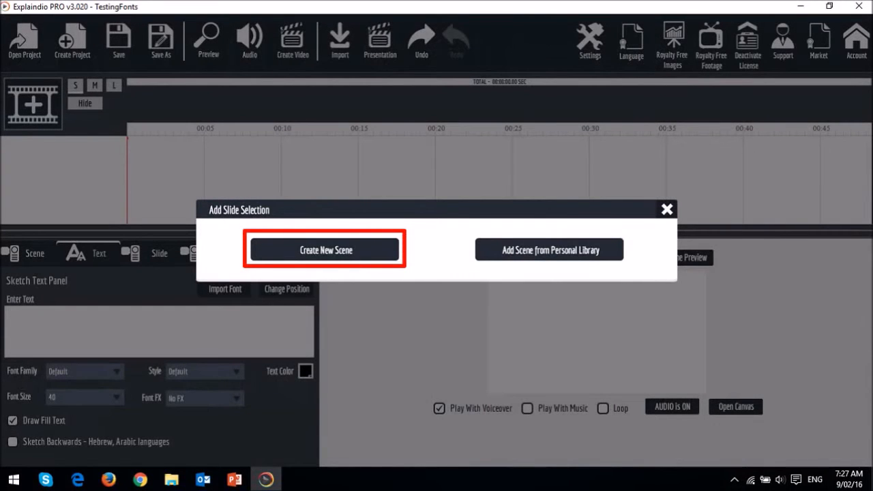
Create a new blank scene and add a default text element to its canvas
{"action": "left_click", "coordinate": [325, 250]}
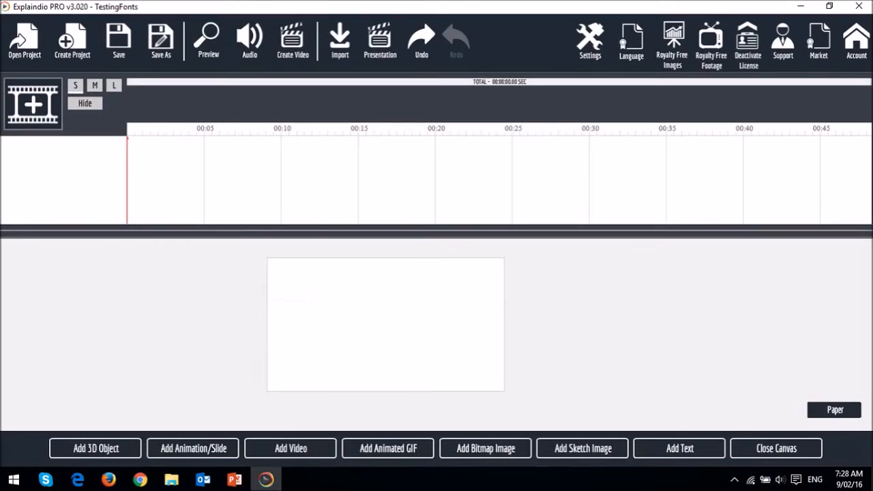
{"action": "left_click", "coordinate": [680, 448]}
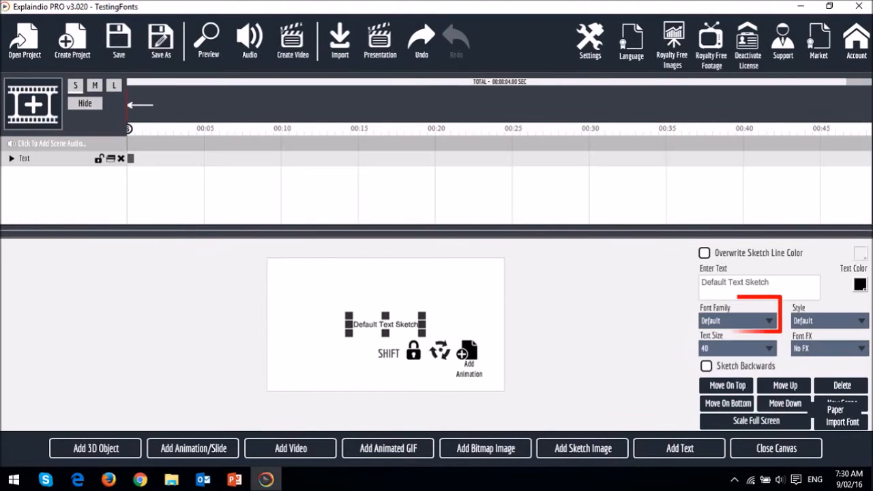